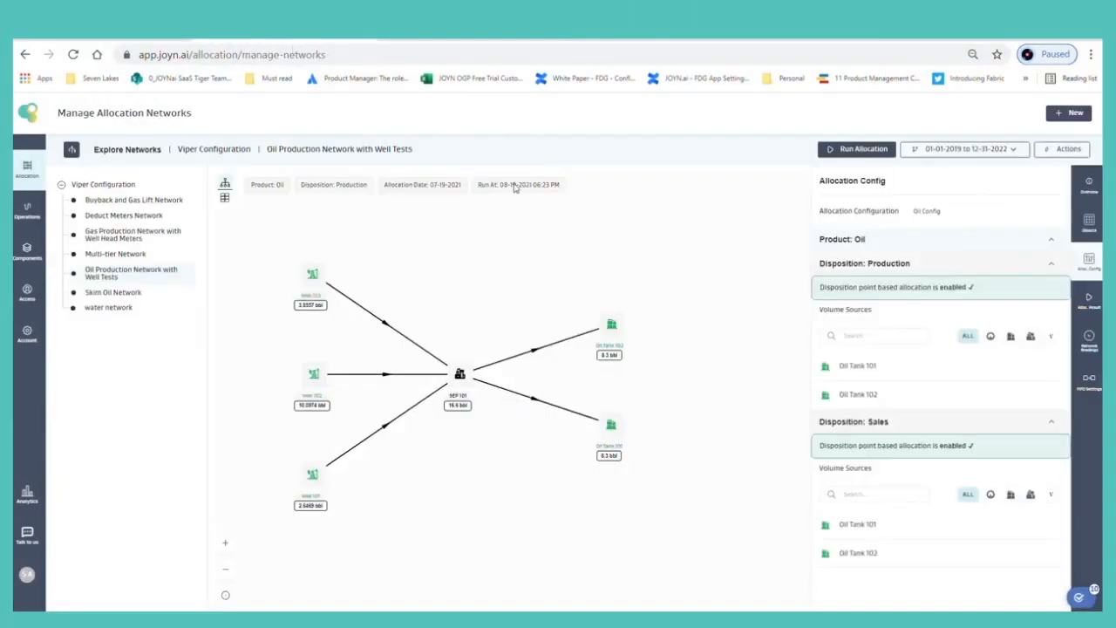
pyautogui.moveTo(615, 225)
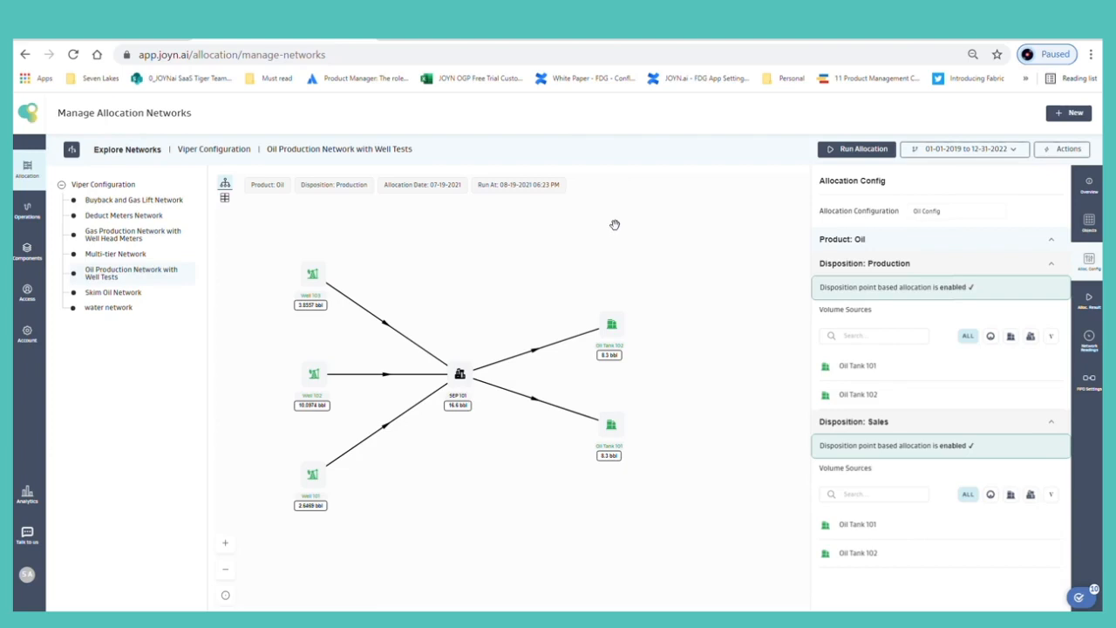
pyautogui.moveTo(418, 457)
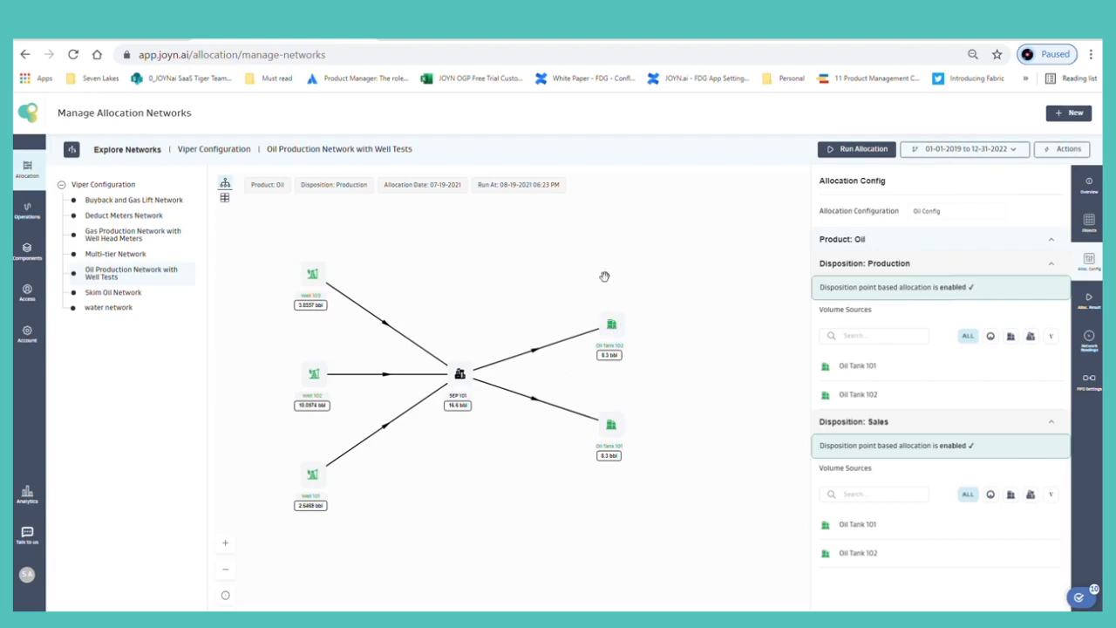
pyautogui.moveTo(603, 399)
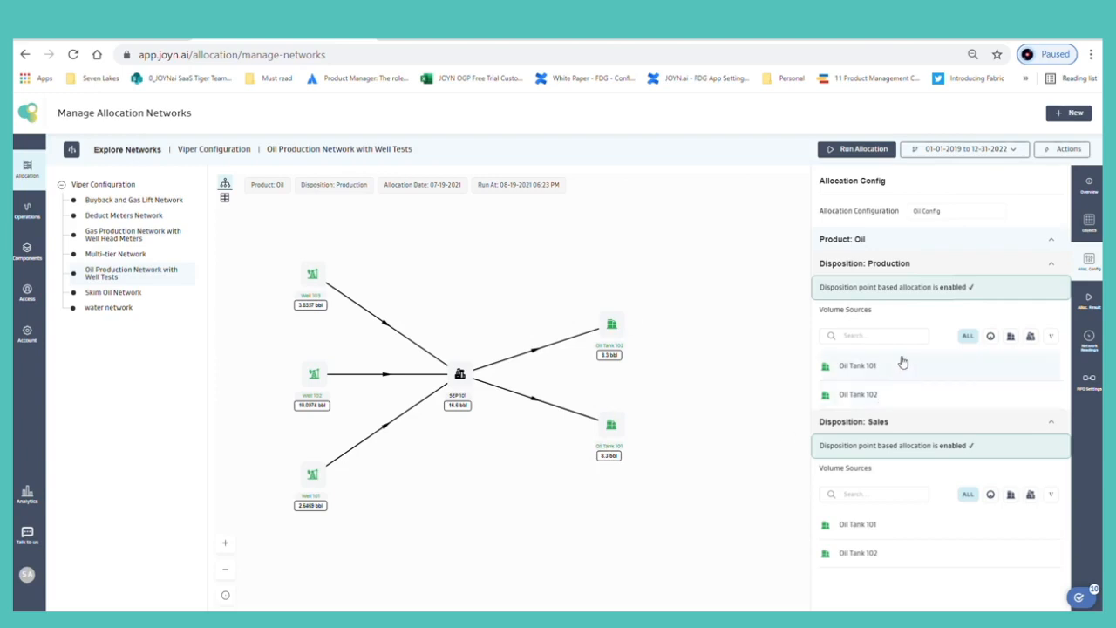
pyautogui.moveTo(886, 550)
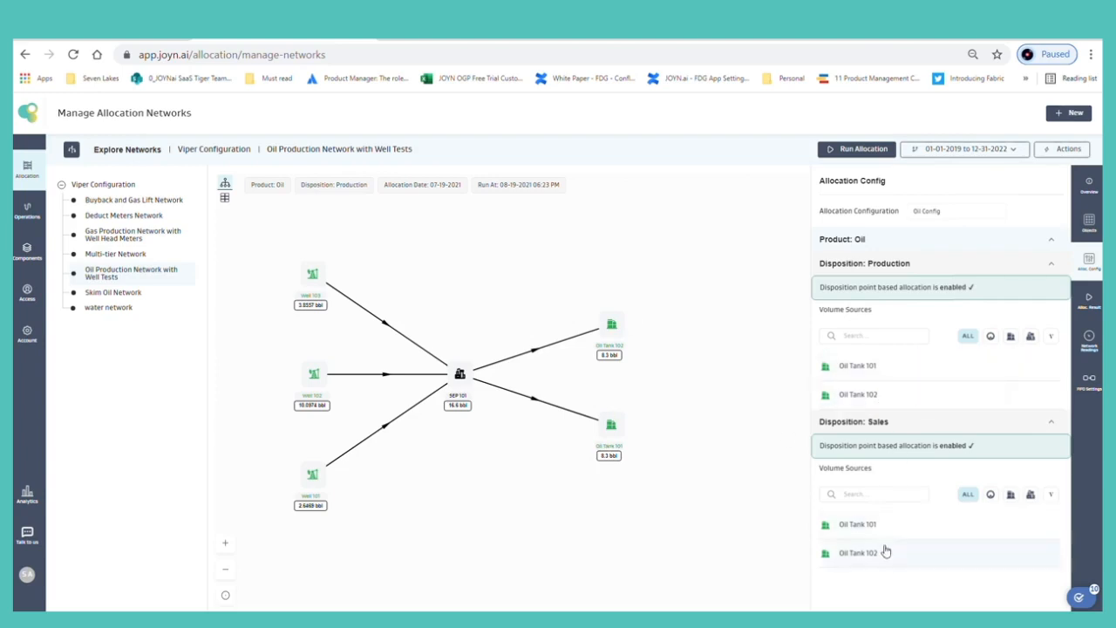
pyautogui.moveTo(912, 396)
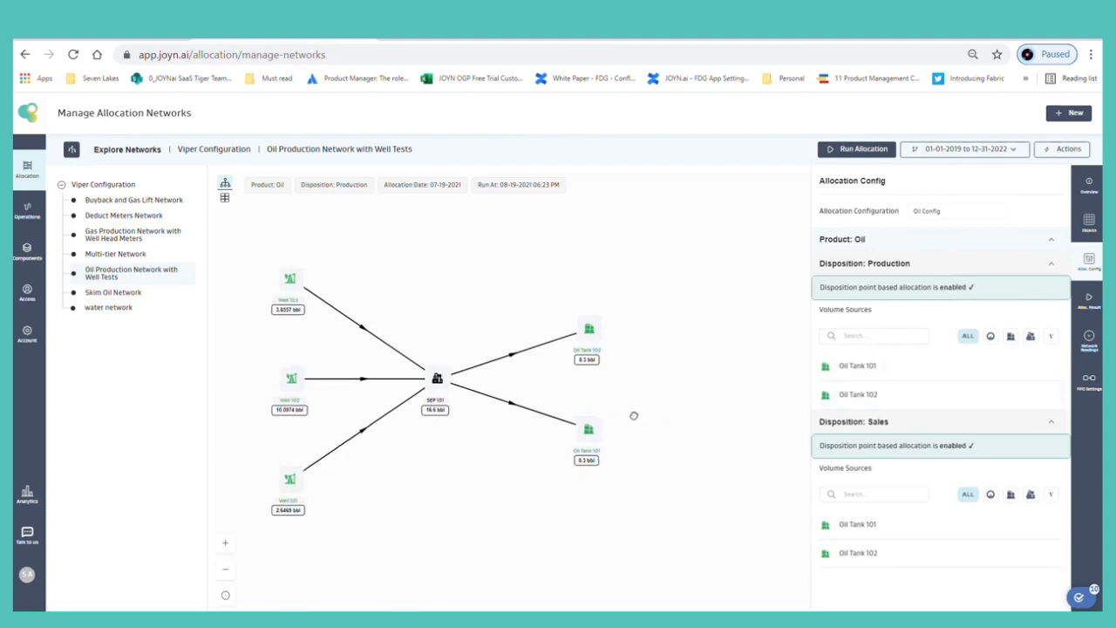
pyautogui.moveTo(666, 410)
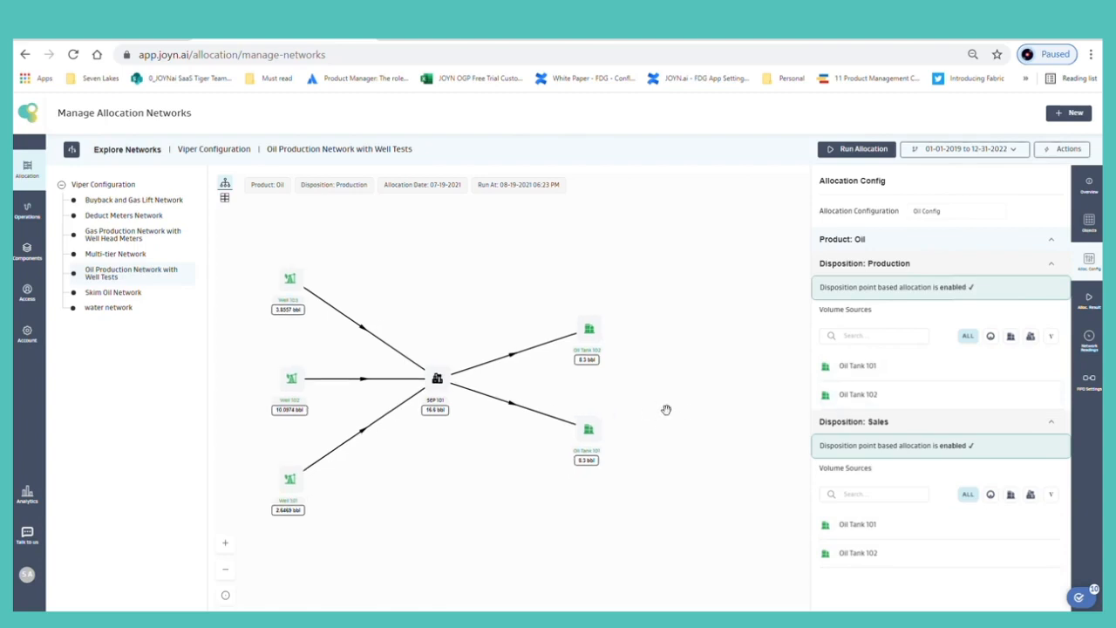
pyautogui.moveTo(776, 353)
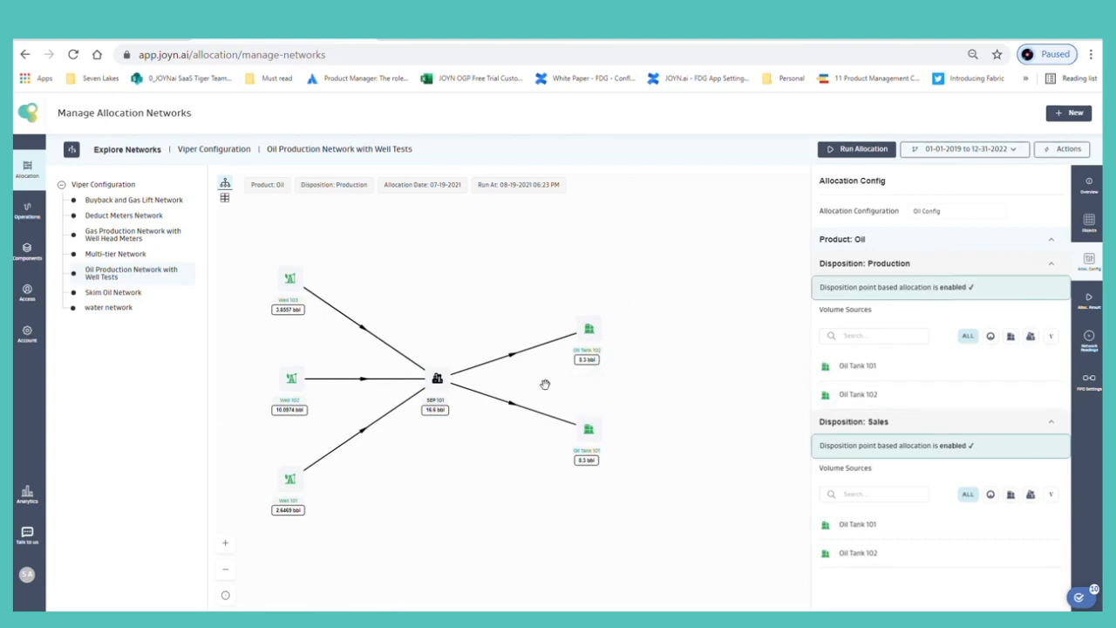
pyautogui.moveTo(727, 293)
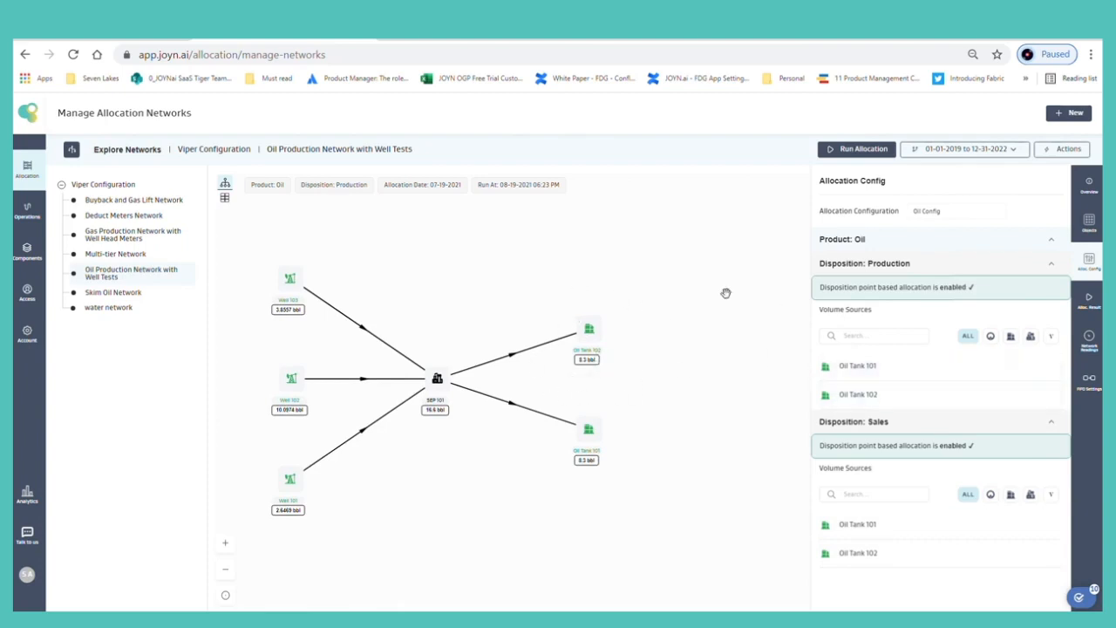
pyautogui.moveTo(402, 280)
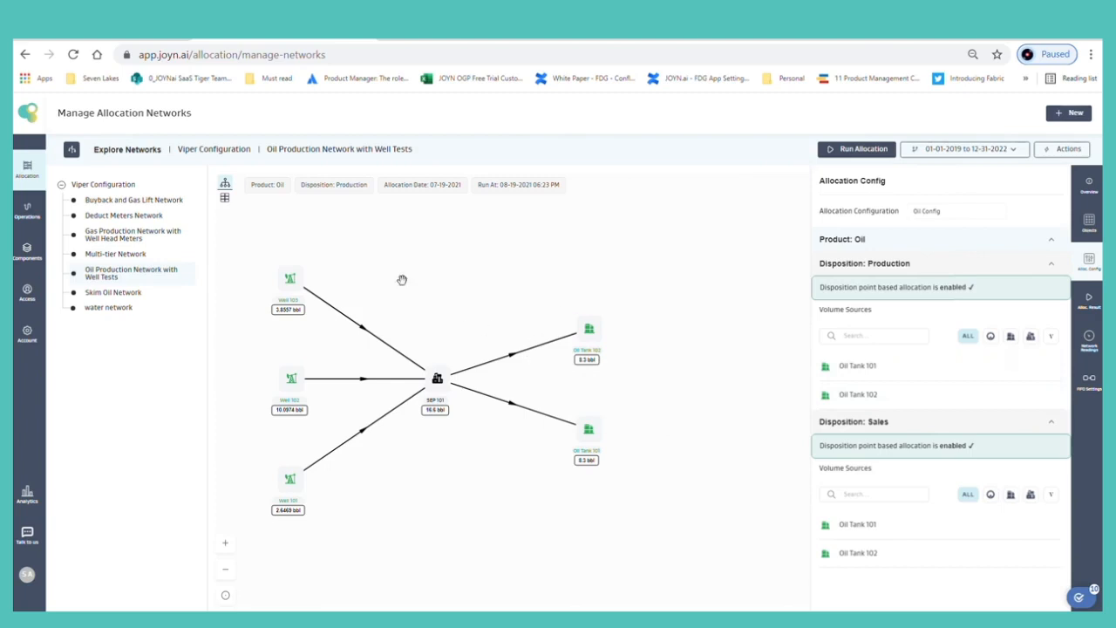
pyautogui.moveTo(592, 308)
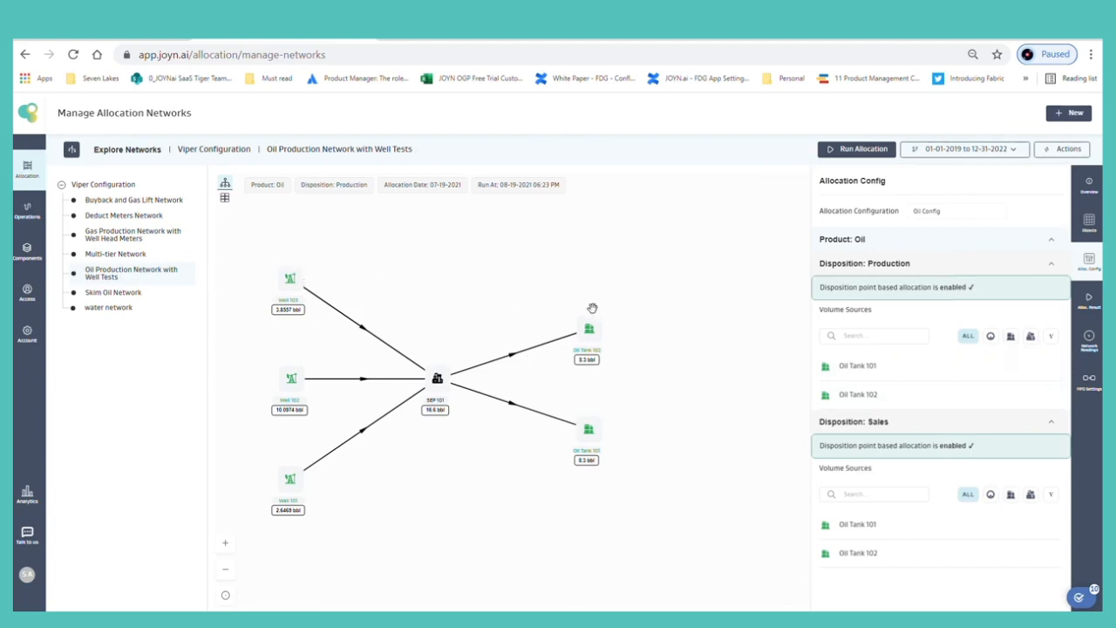
pyautogui.moveTo(318, 490)
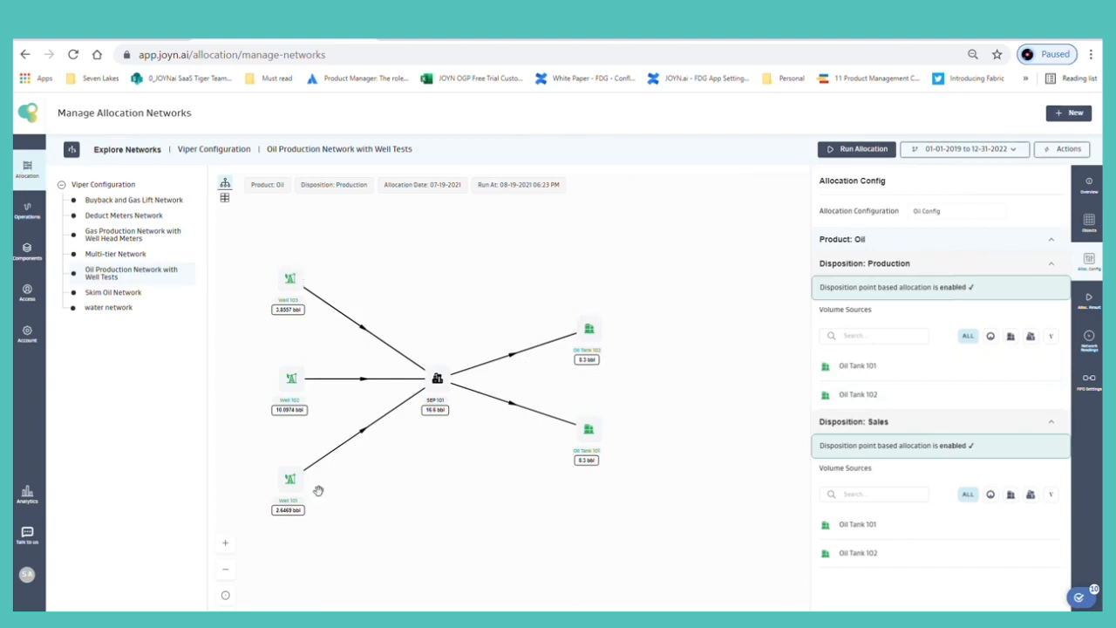
pyautogui.moveTo(561, 324)
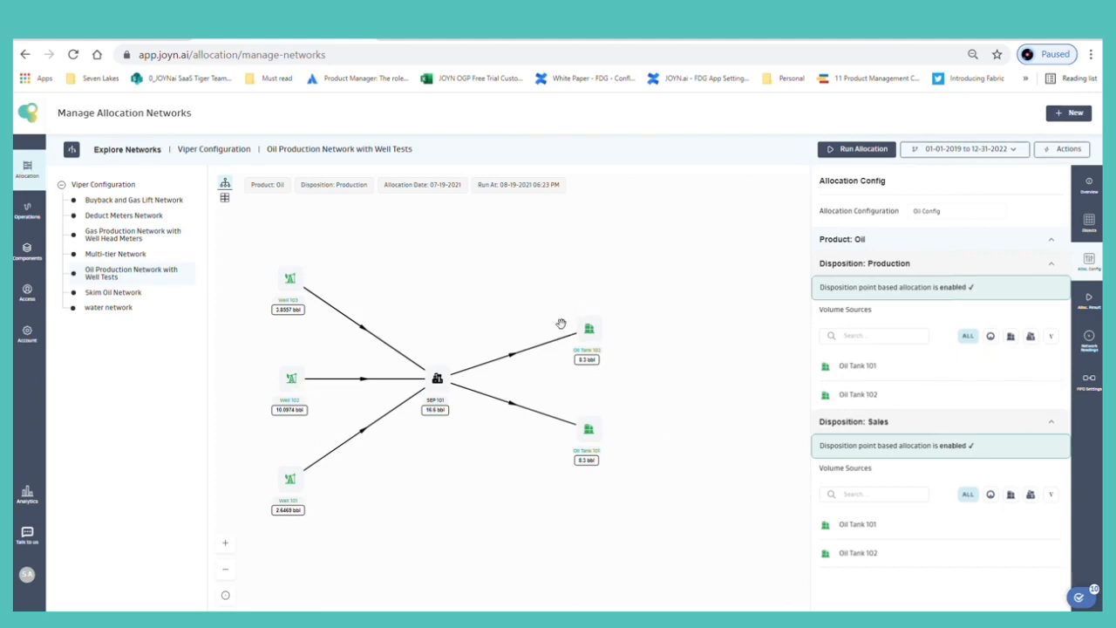
pyautogui.moveTo(554, 338)
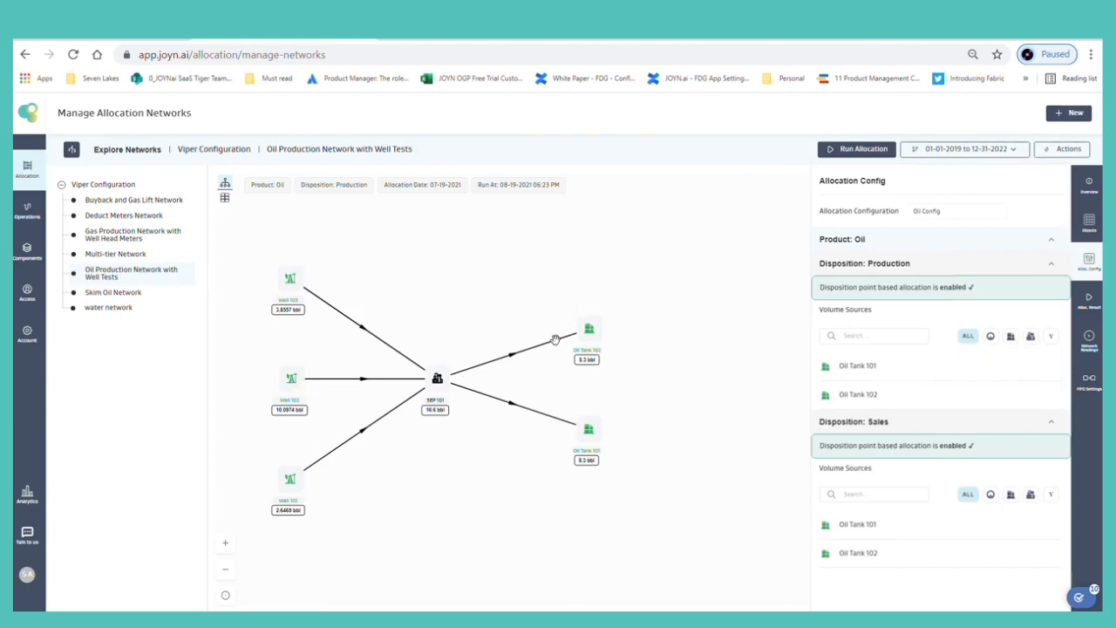
pyautogui.moveTo(555, 558)
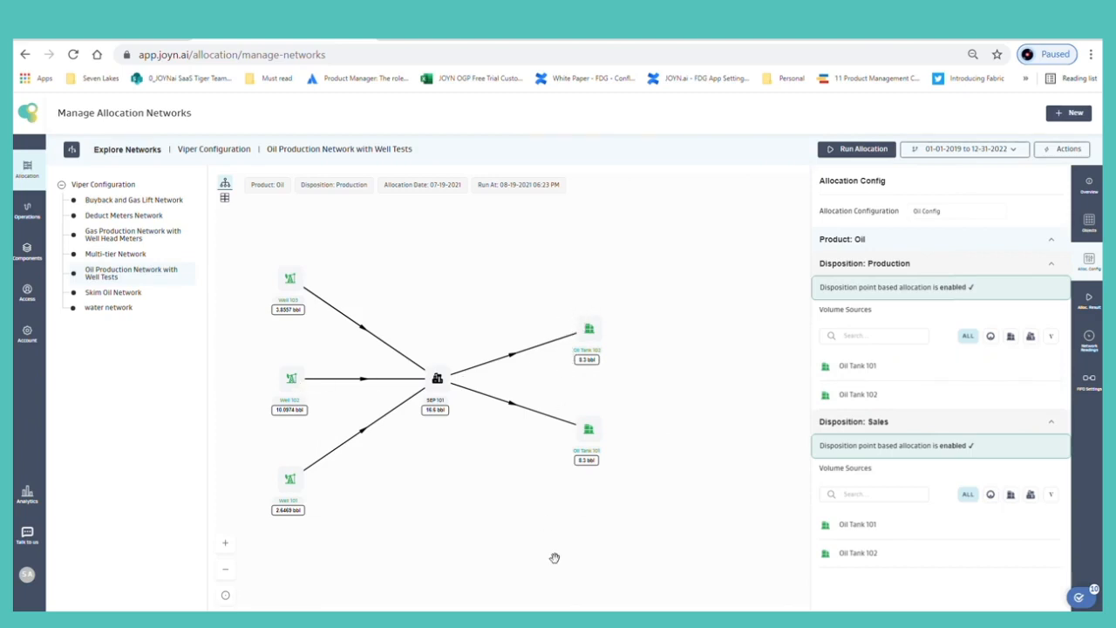
pyautogui.moveTo(547, 344)
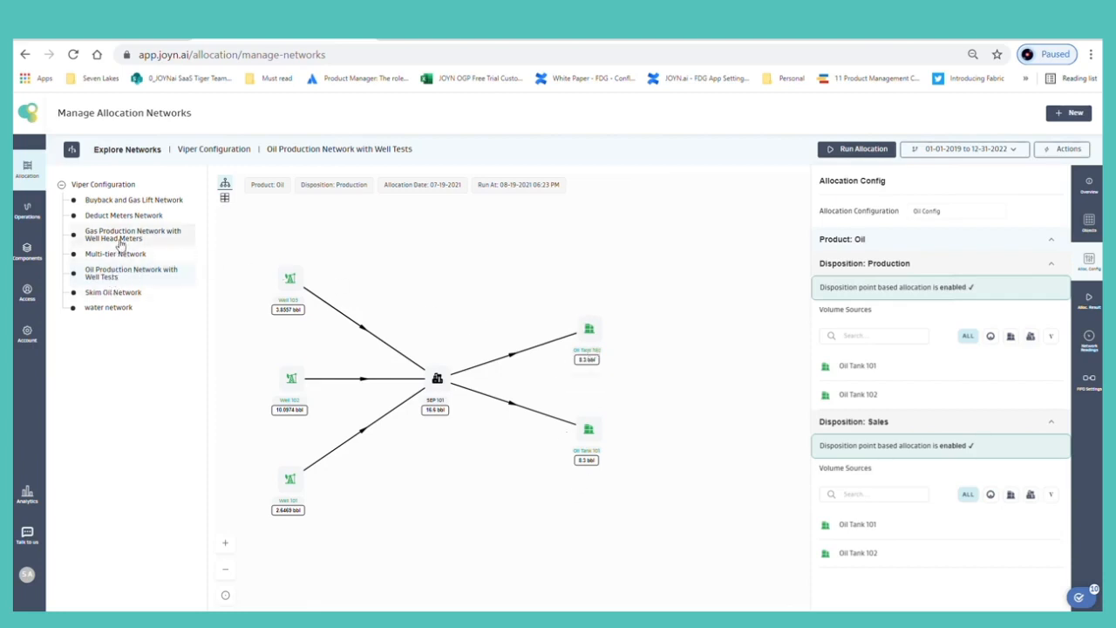
# Step: View the Gas Production Network with Well Head Meters, then open the Buyback and Gas Lift Network
pyautogui.click(132, 234)
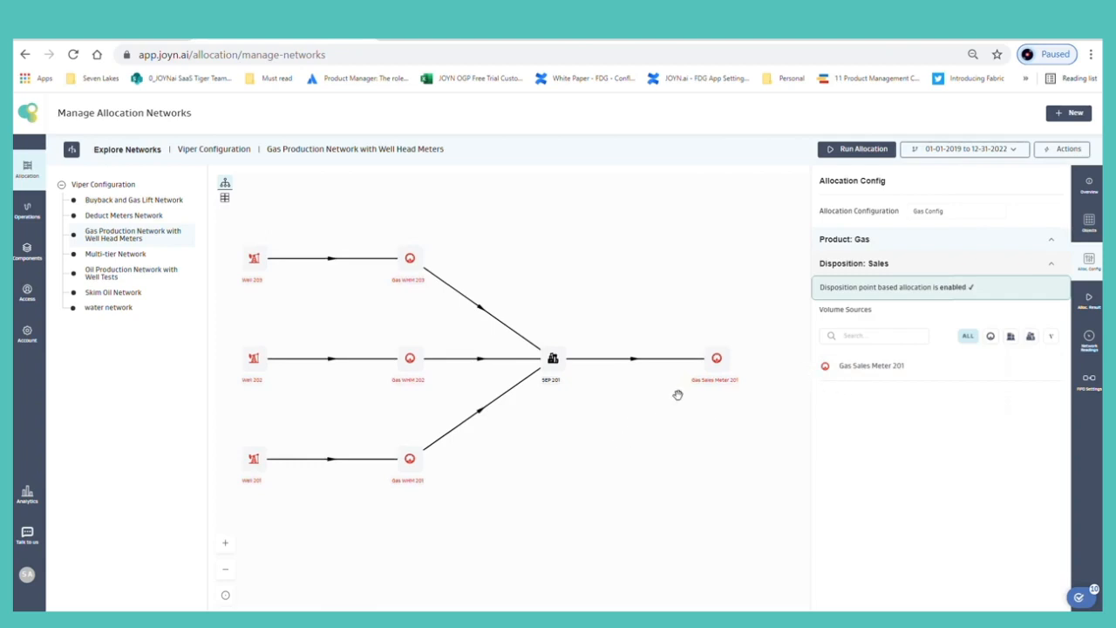
pyautogui.moveTo(749, 403)
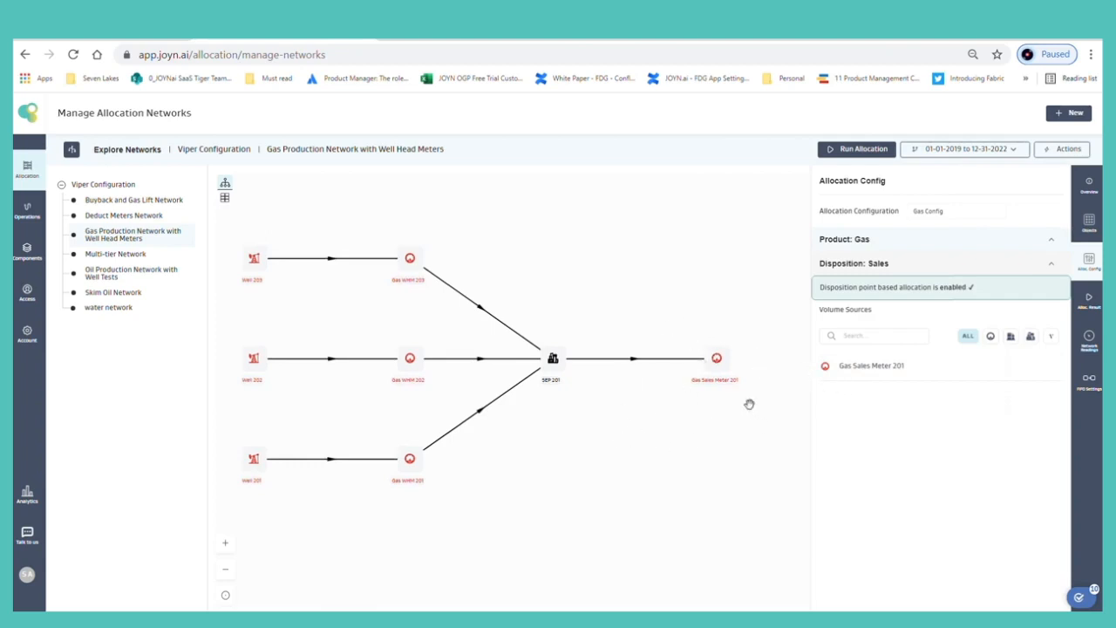
pyautogui.moveTo(241, 340)
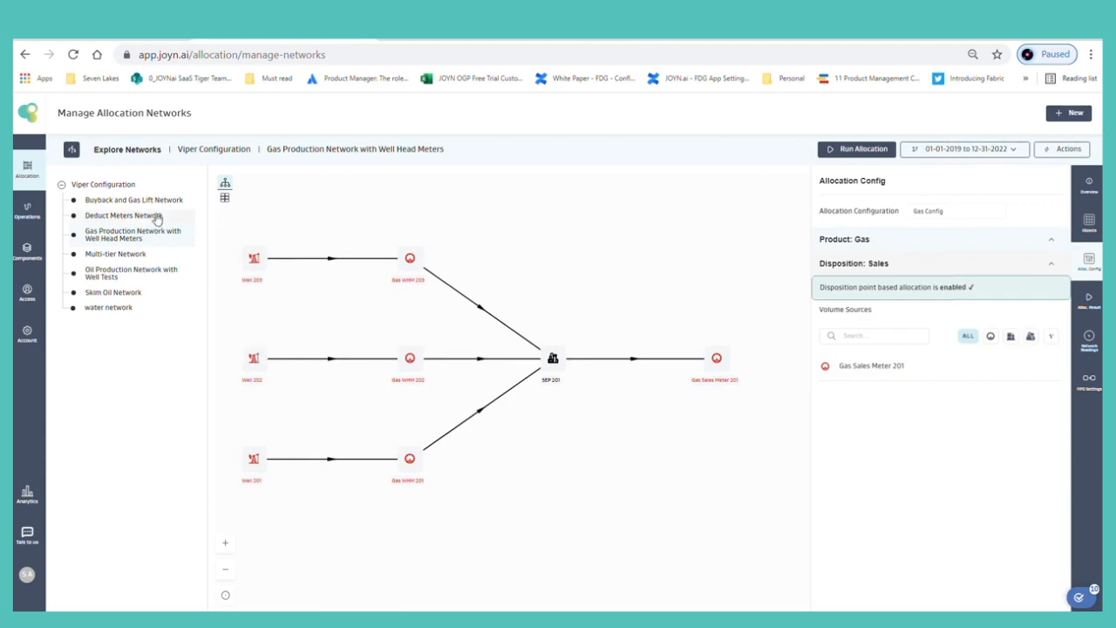
pyautogui.click(134, 200)
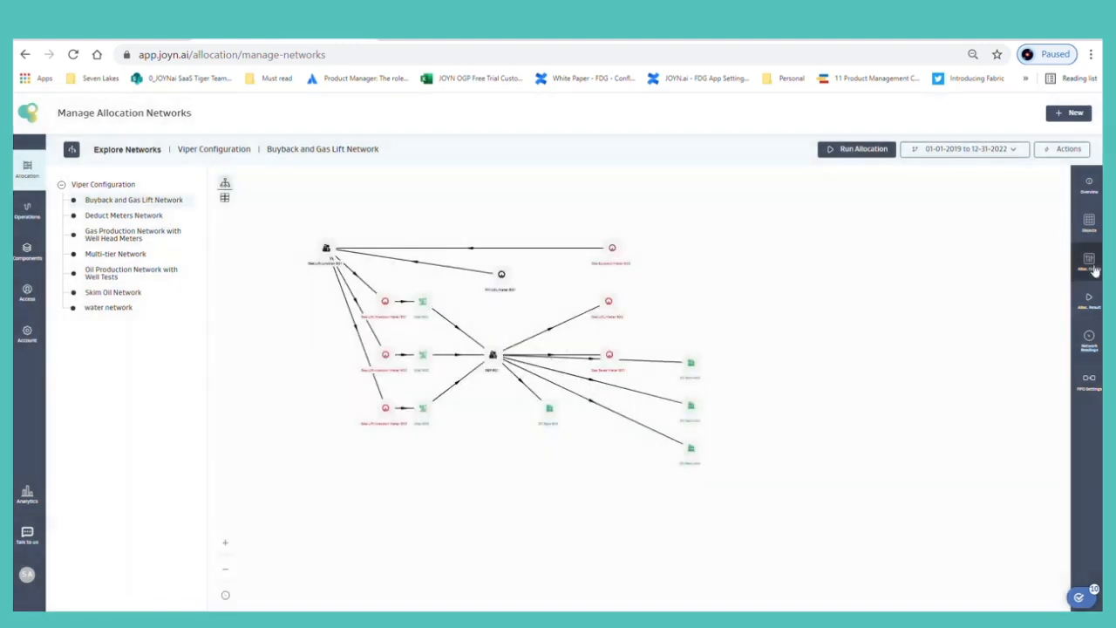
# Step: Show the network's oil production allocation config, then switch the network into edit mode
pyautogui.click(1090, 260)
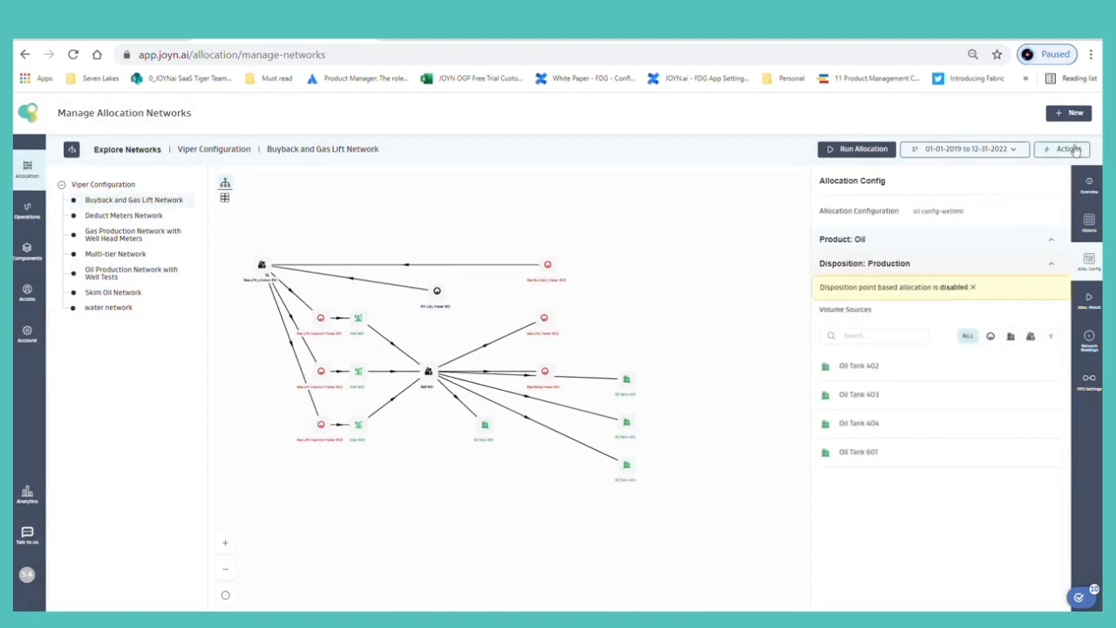
pyautogui.click(1068, 149)
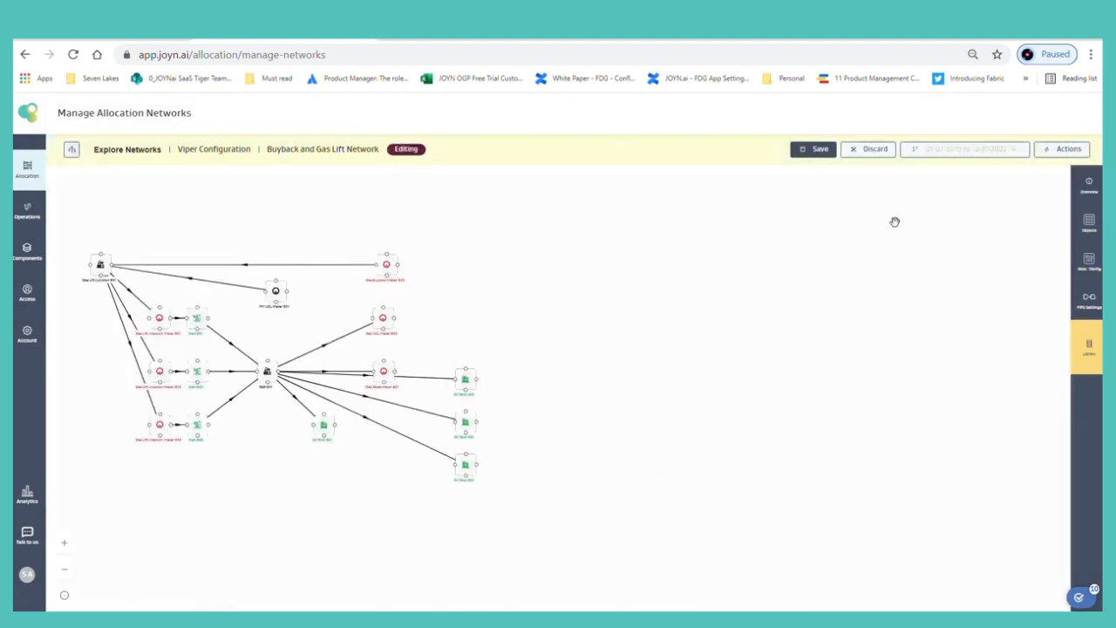
# Step: Select the 'Oil, Gas, Water - Well Test' configuration in the Alloc. Config panel
pyautogui.click(1089, 262)
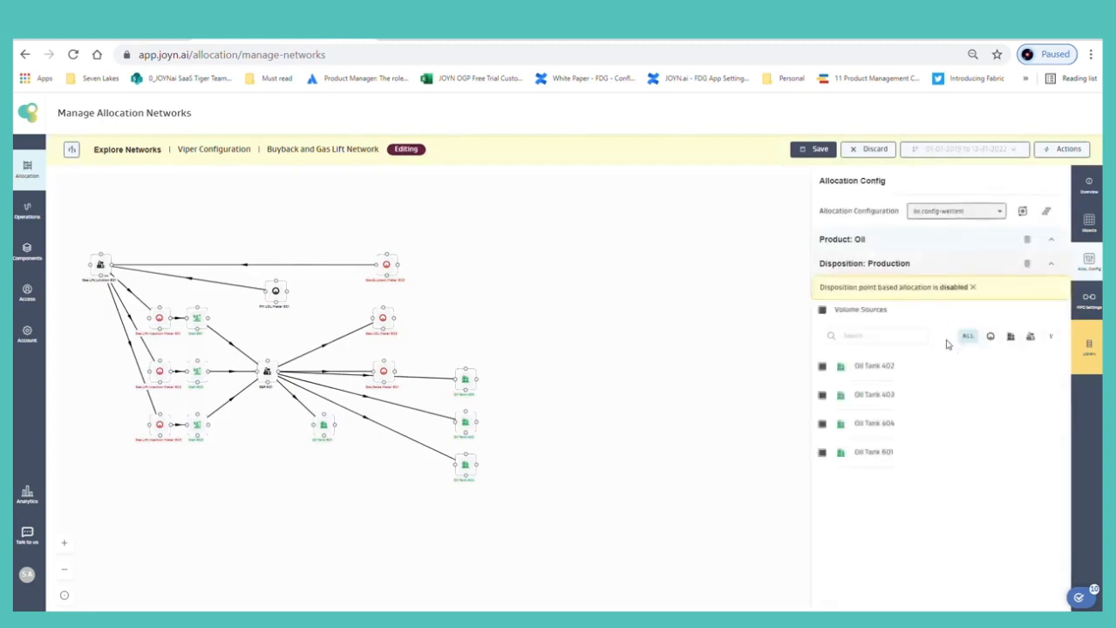
pyautogui.click(955, 210)
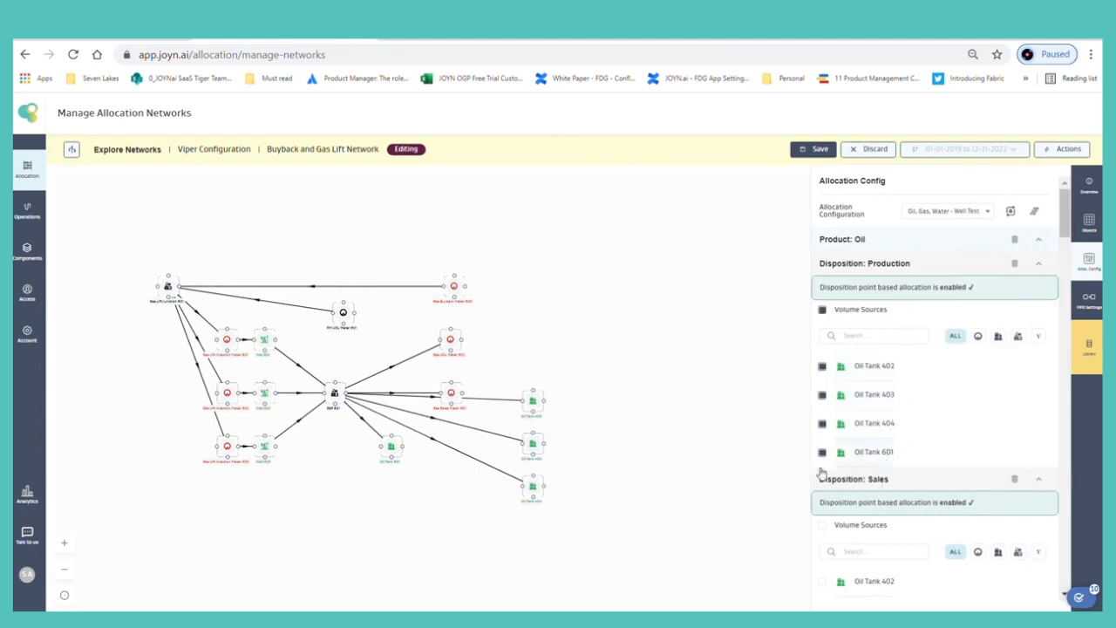
pyautogui.moveTo(527, 361)
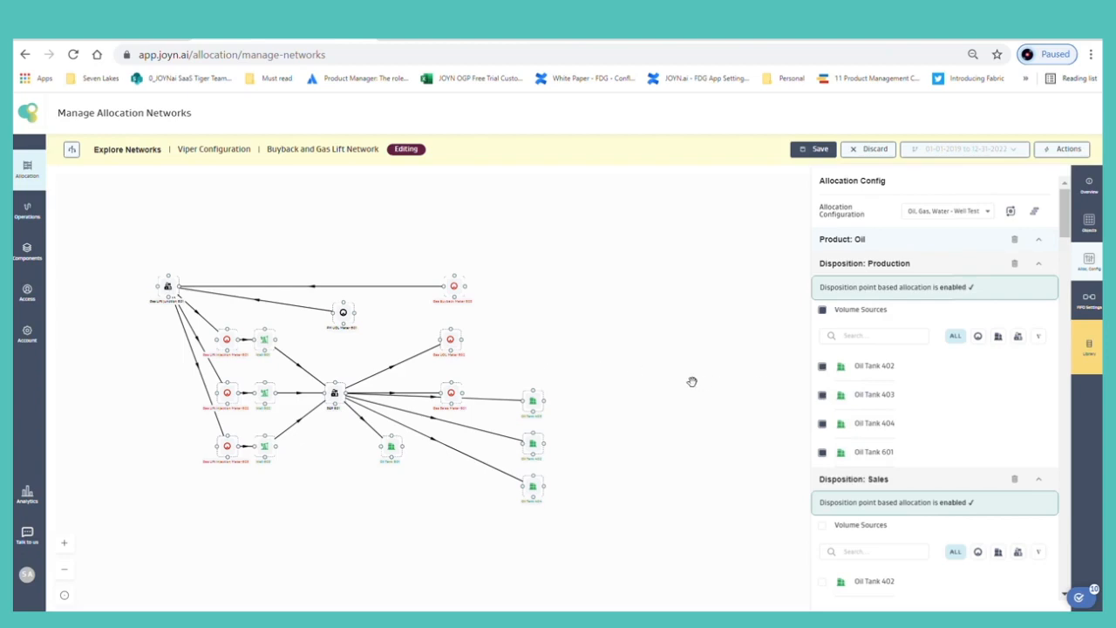
pyautogui.moveTo(897, 392)
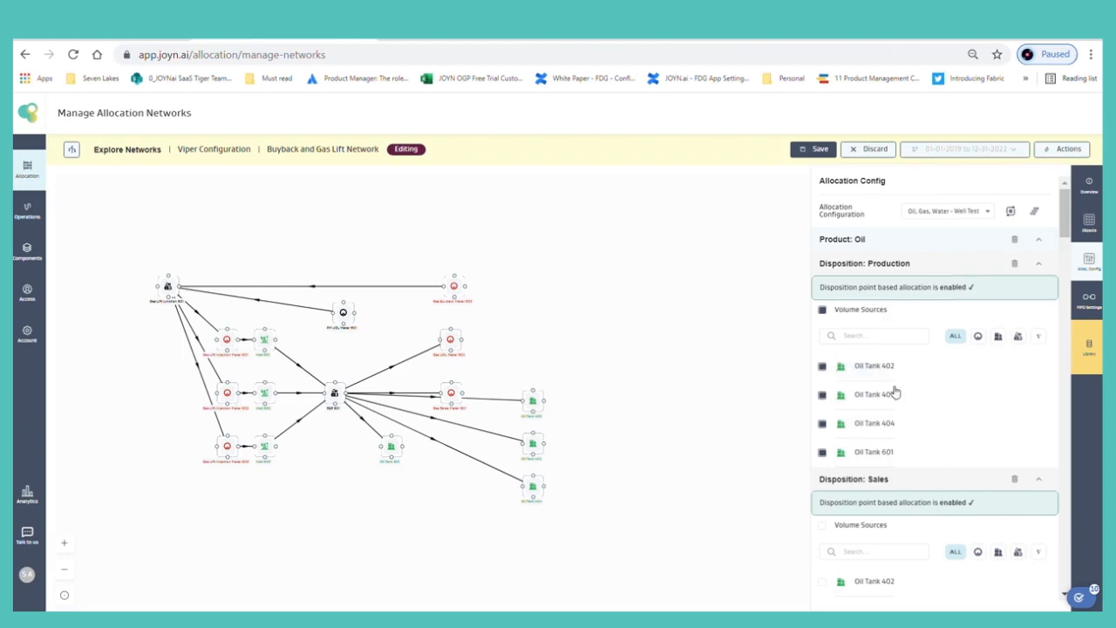
pyautogui.moveTo(738, 411)
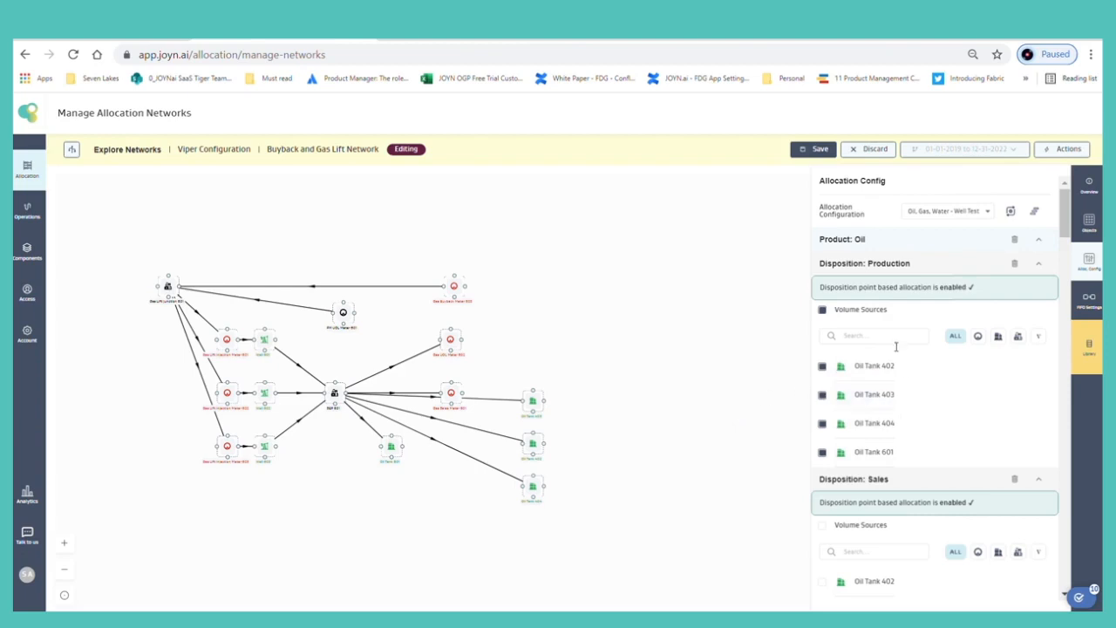
# Step: Tick Gas Sales Meter 601 under Product: Gas > Disposition: Sales
pyautogui.scroll(-3)
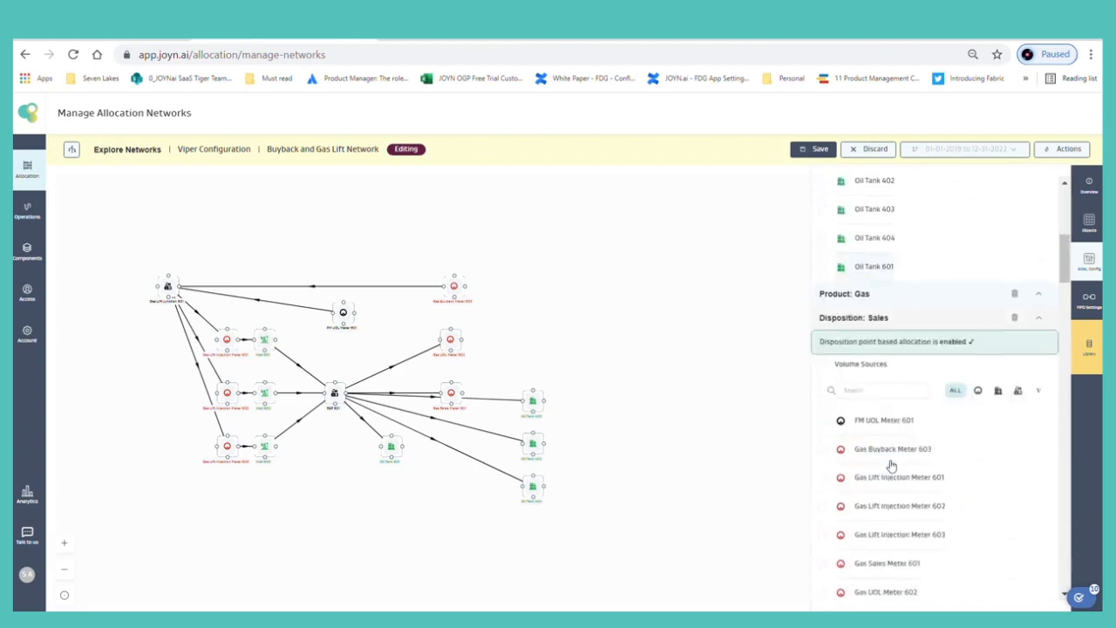
pyautogui.scroll(-3)
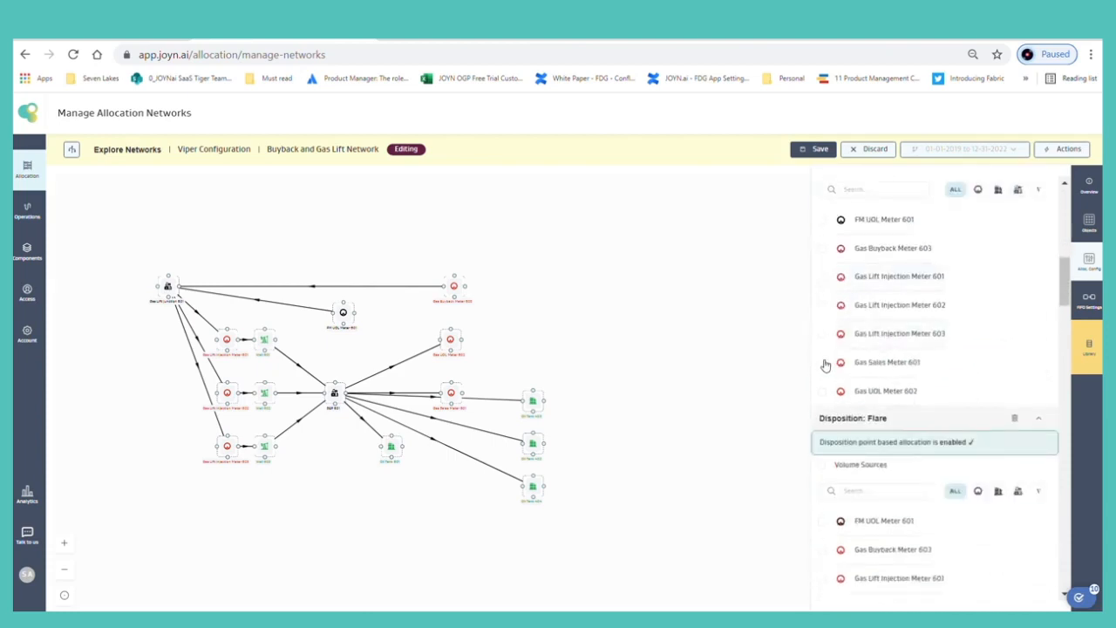
pyautogui.click(822, 362)
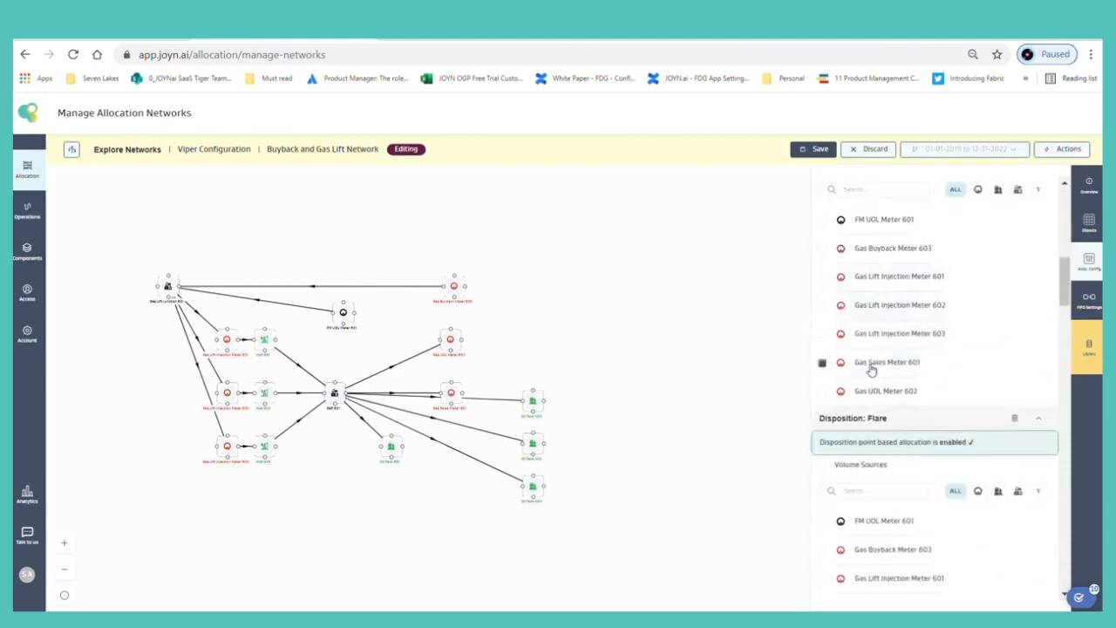
pyautogui.scroll(-3)
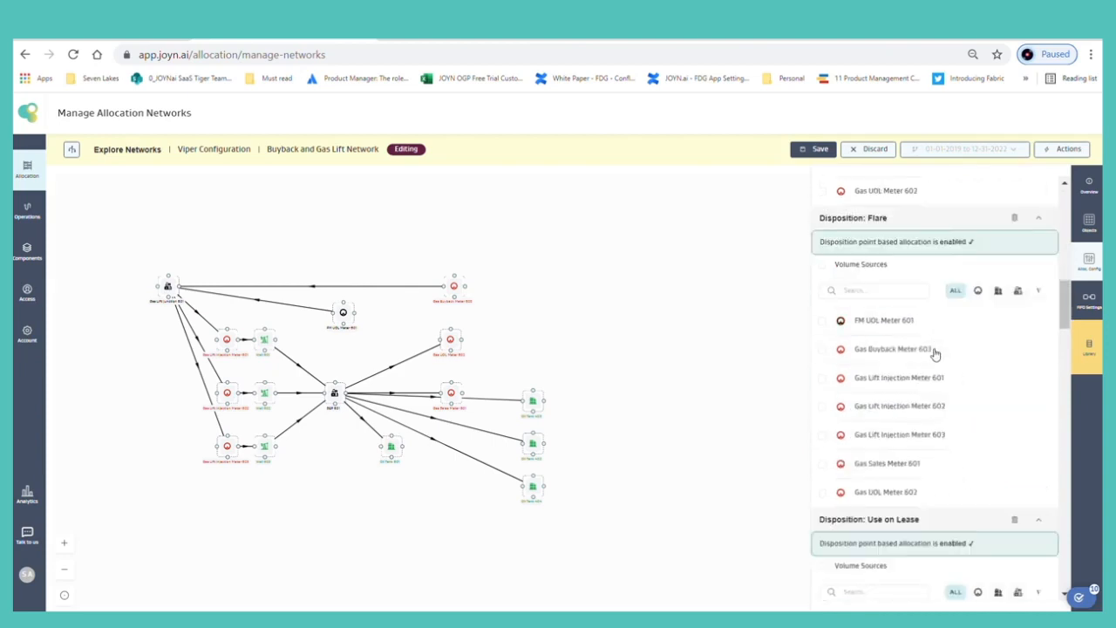
pyautogui.moveTo(724, 337)
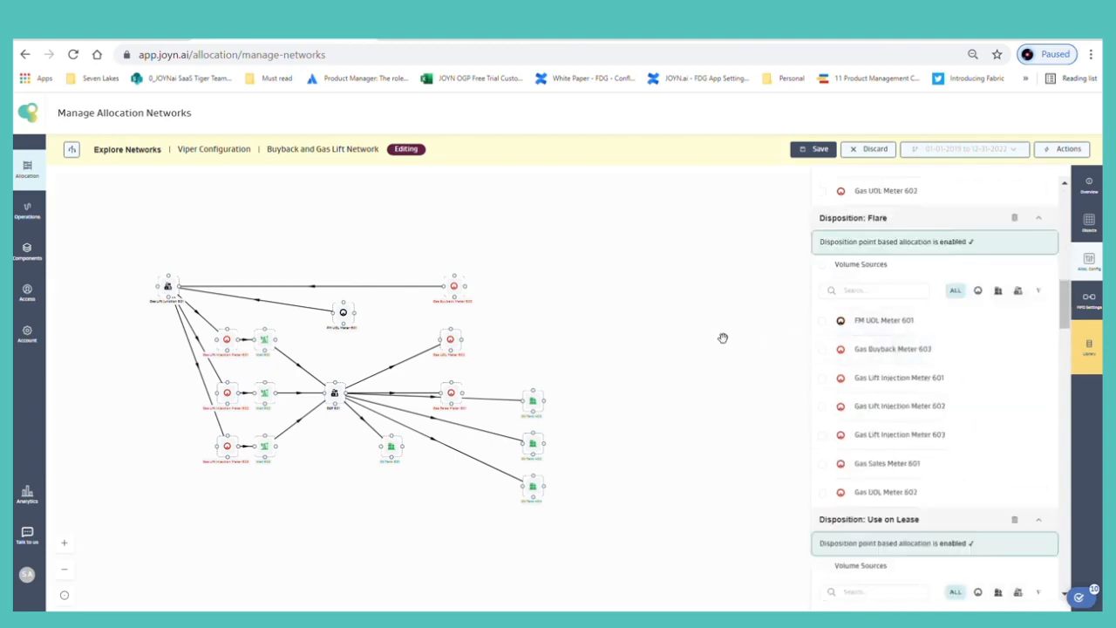